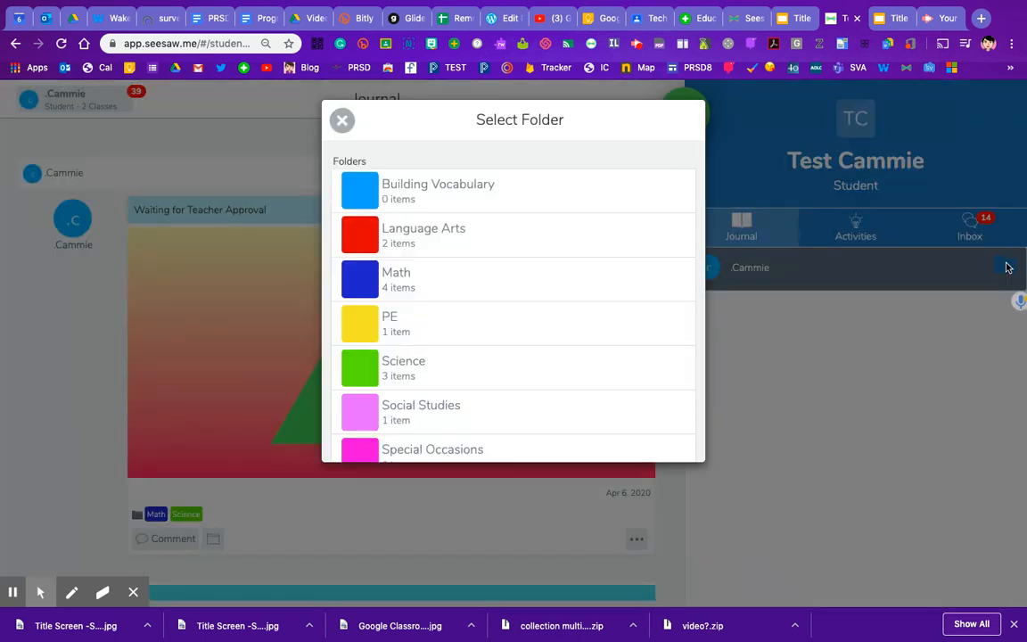
# Step: Filter Cammie's journal to the Math folder and browse its triangle and counting posts
pyautogui.scroll(-3)
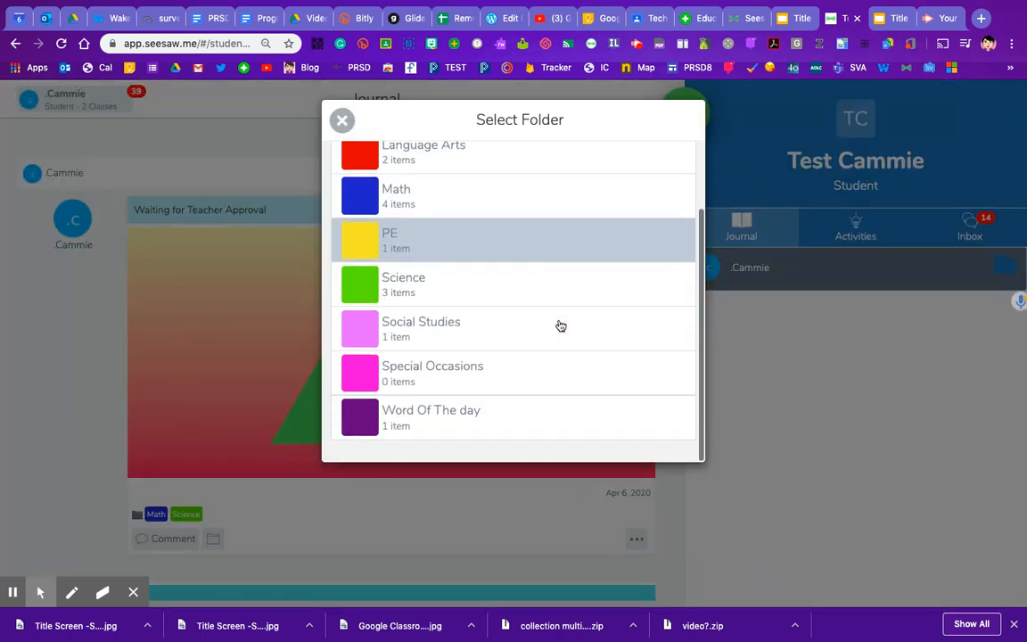
pyautogui.scroll(3)
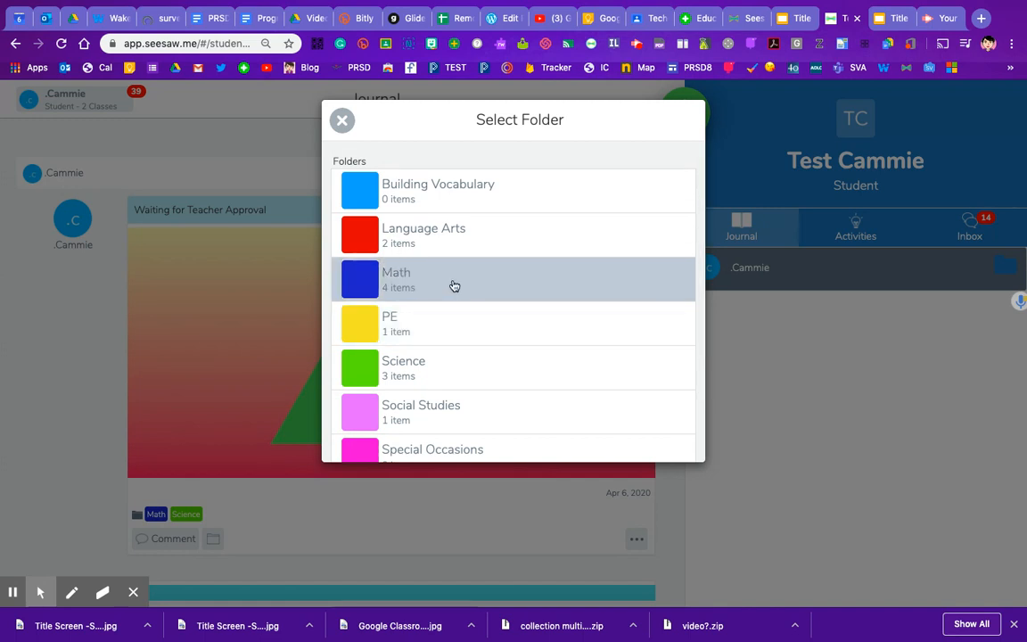
pyautogui.click(455, 278)
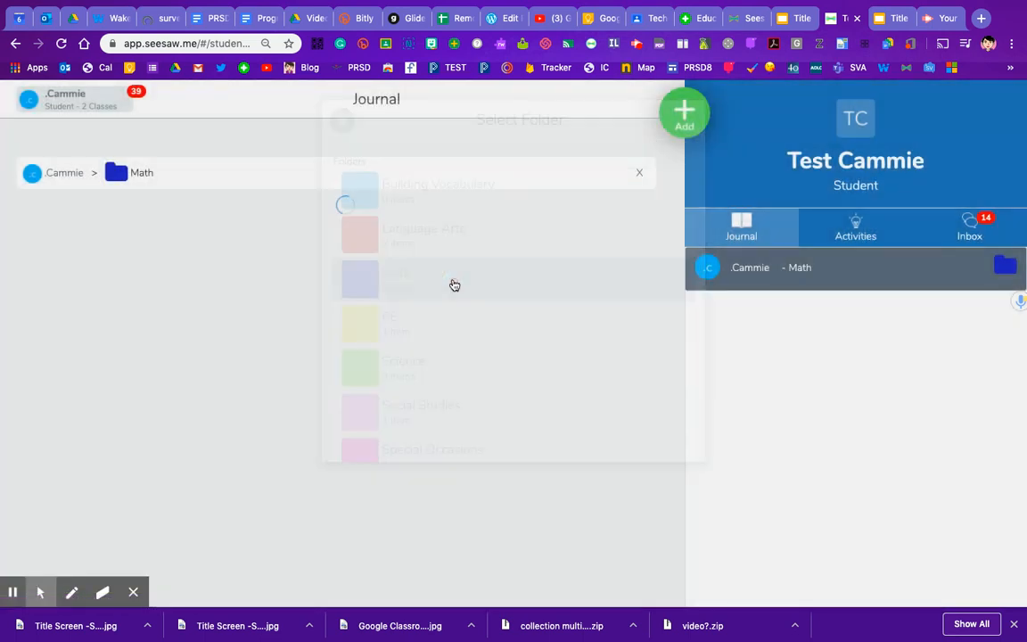
pyautogui.click(638, 172)
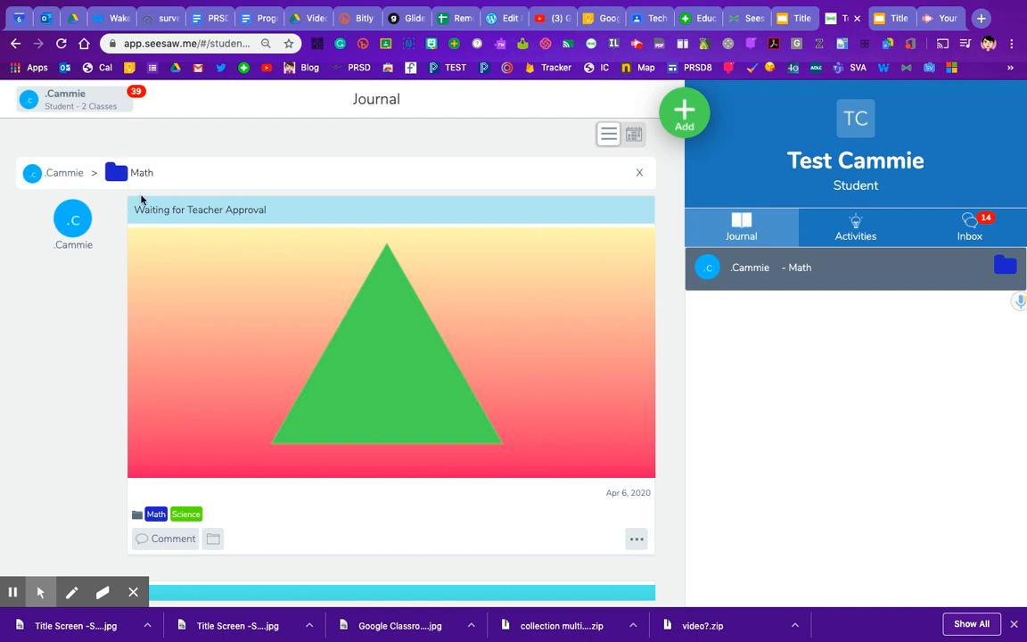
pyautogui.scroll(-3)
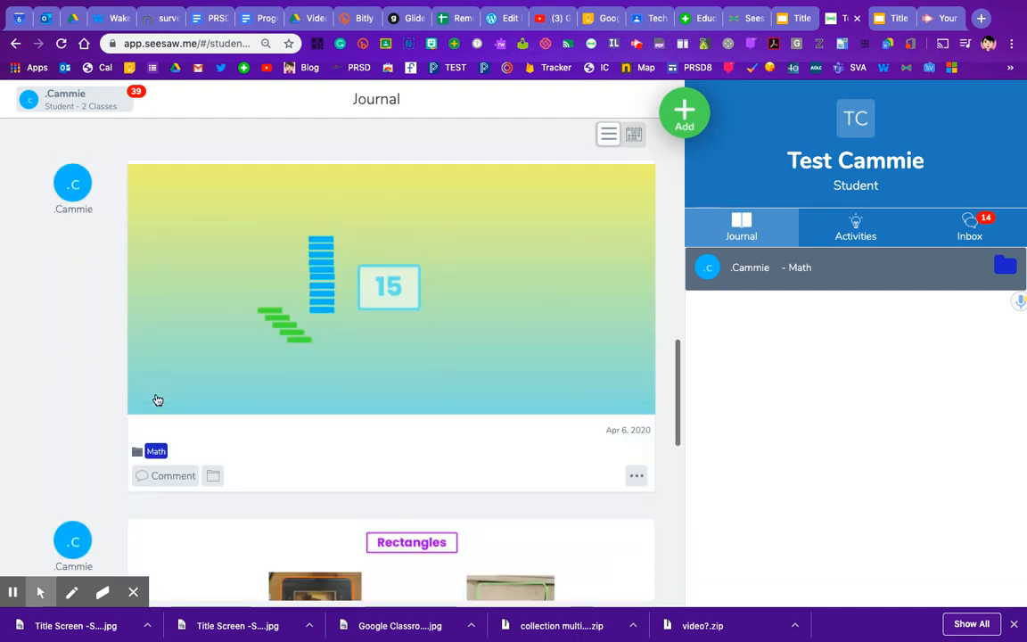
pyautogui.scroll(-3)
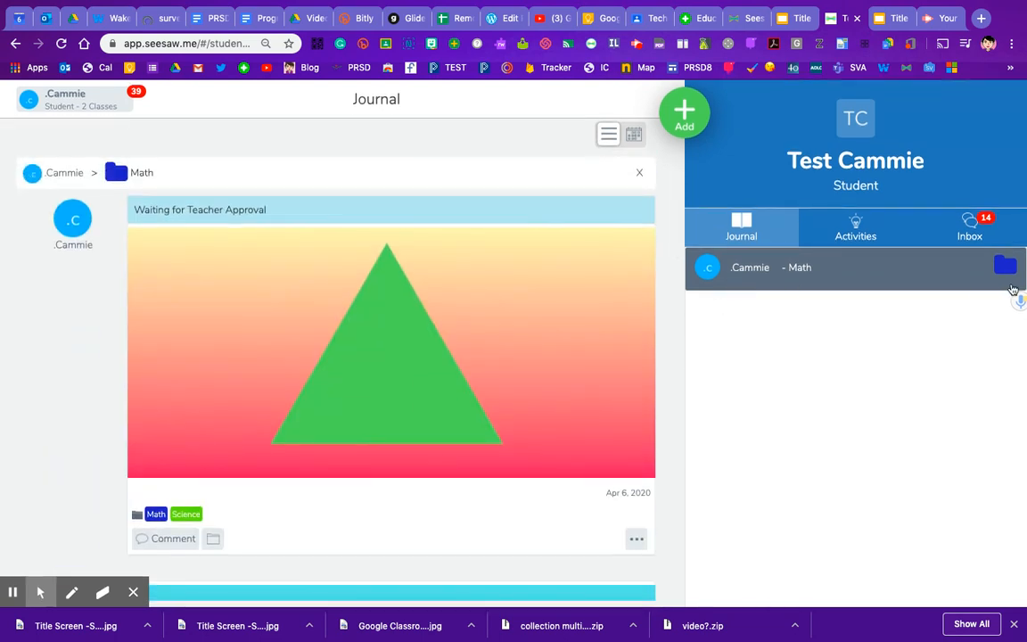
# Step: Switch the journal filter to Language Arts and browse the Word of the Day and middle-sound posts
pyautogui.click(1006, 266)
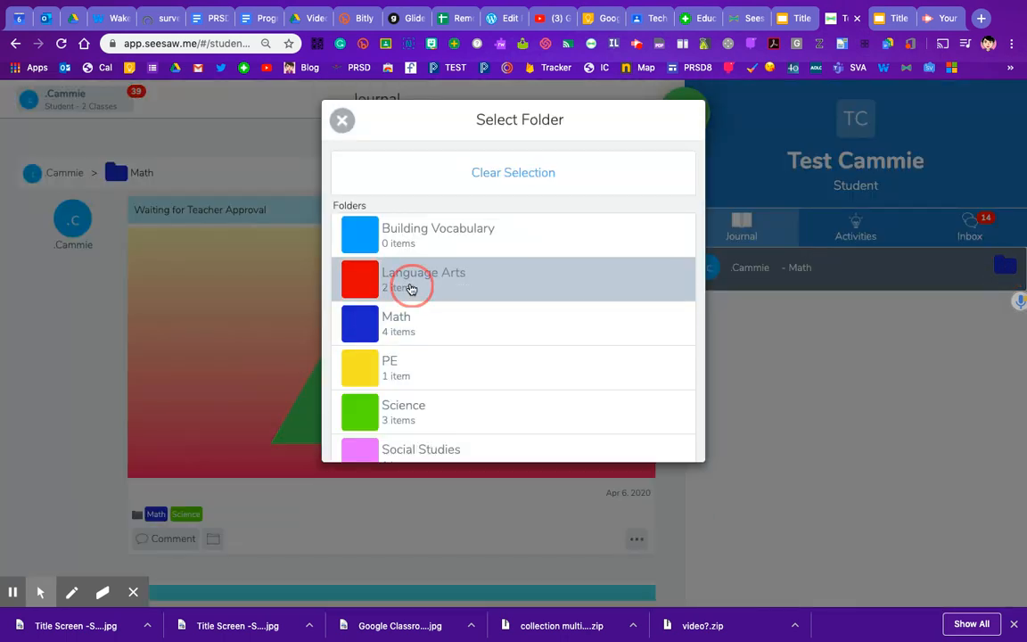
pyautogui.click(425, 278)
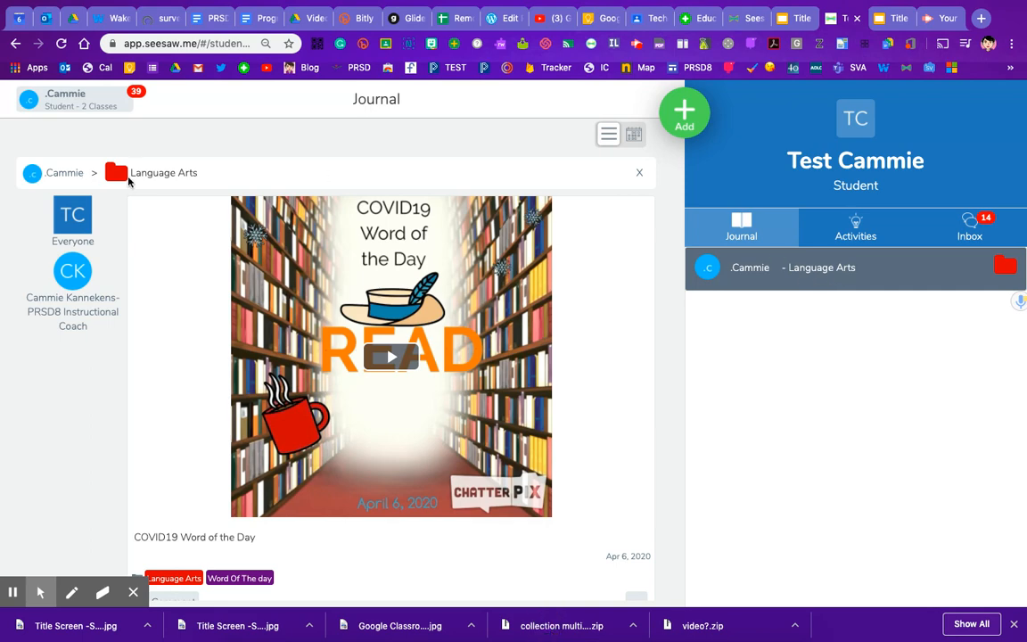
pyautogui.scroll(-3)
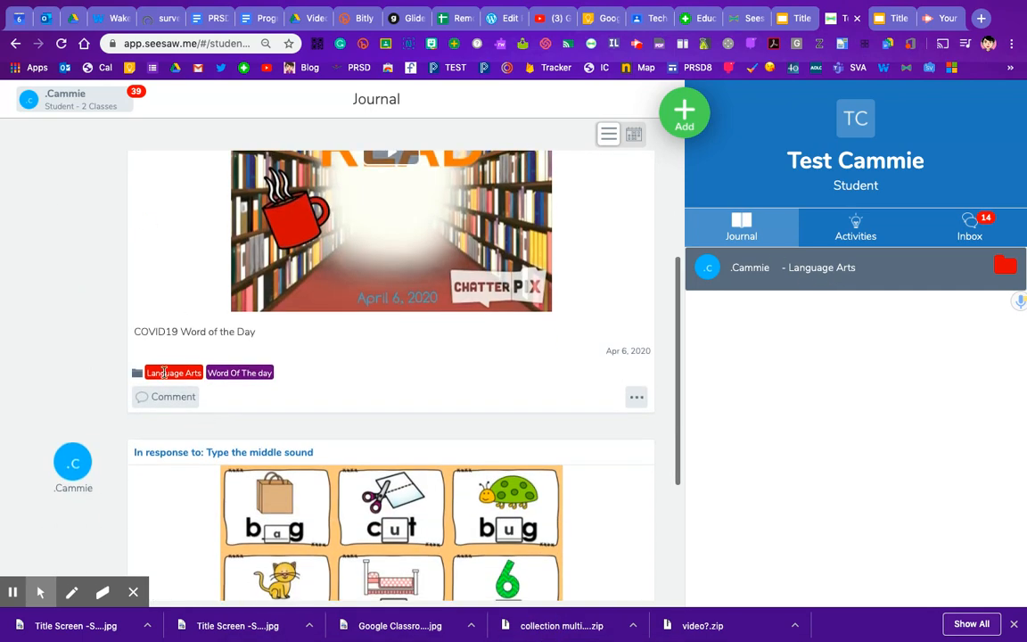
pyautogui.scroll(-3)
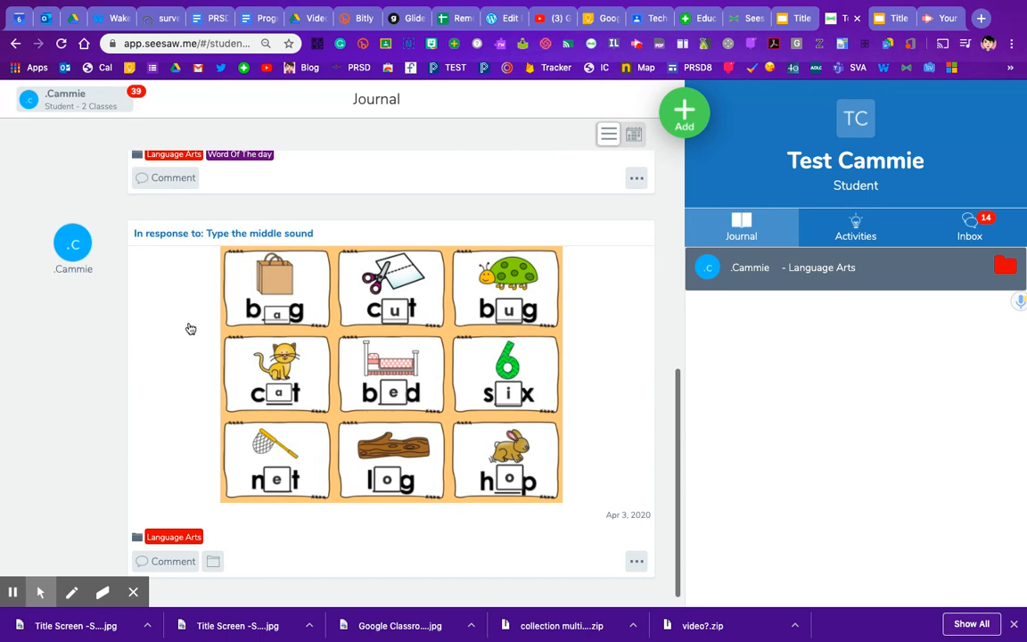
pyautogui.scroll(3)
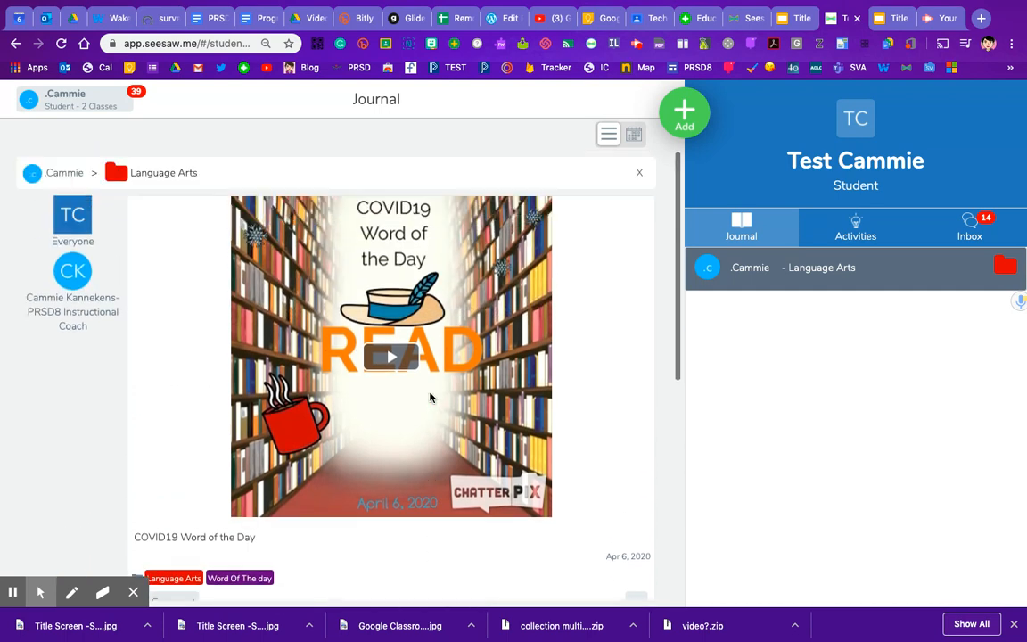
pyautogui.moveTo(610, 299)
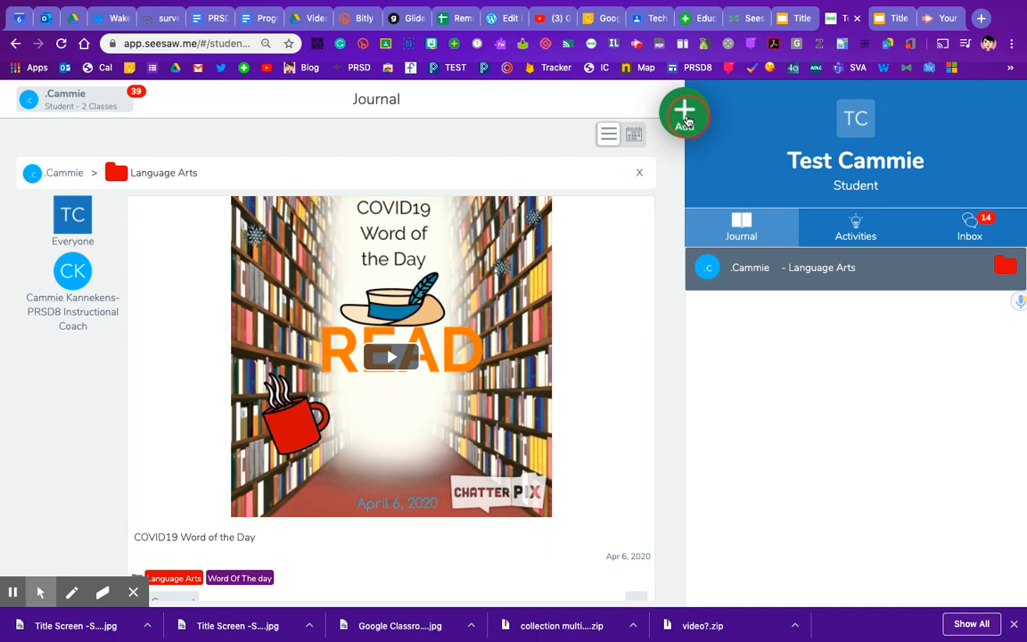
# Step: Start a new Drawing post and give its canvas the blue gradient background
pyautogui.click(685, 114)
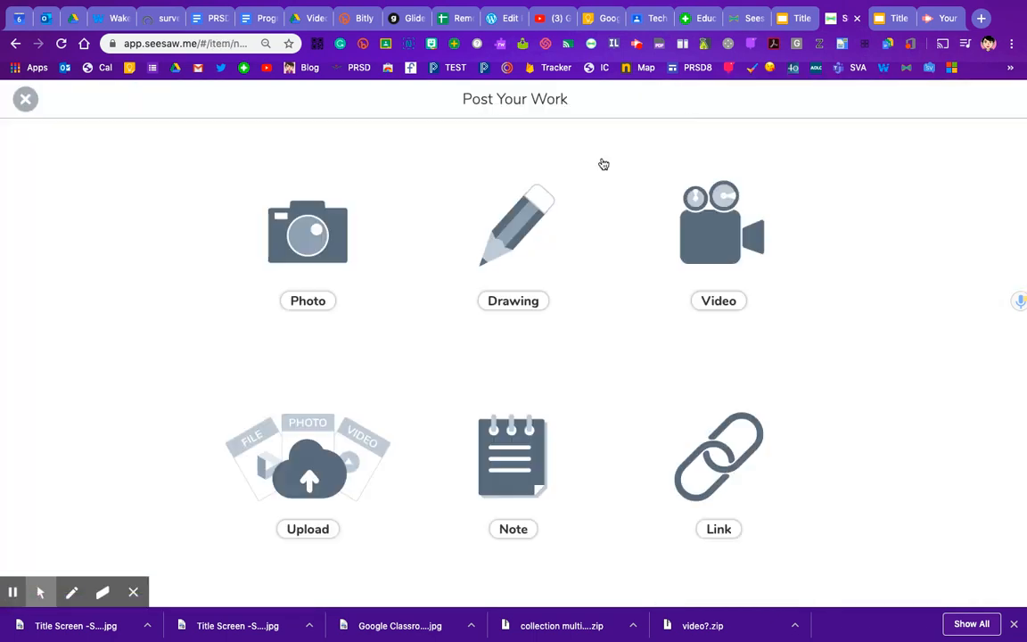
pyautogui.click(514, 231)
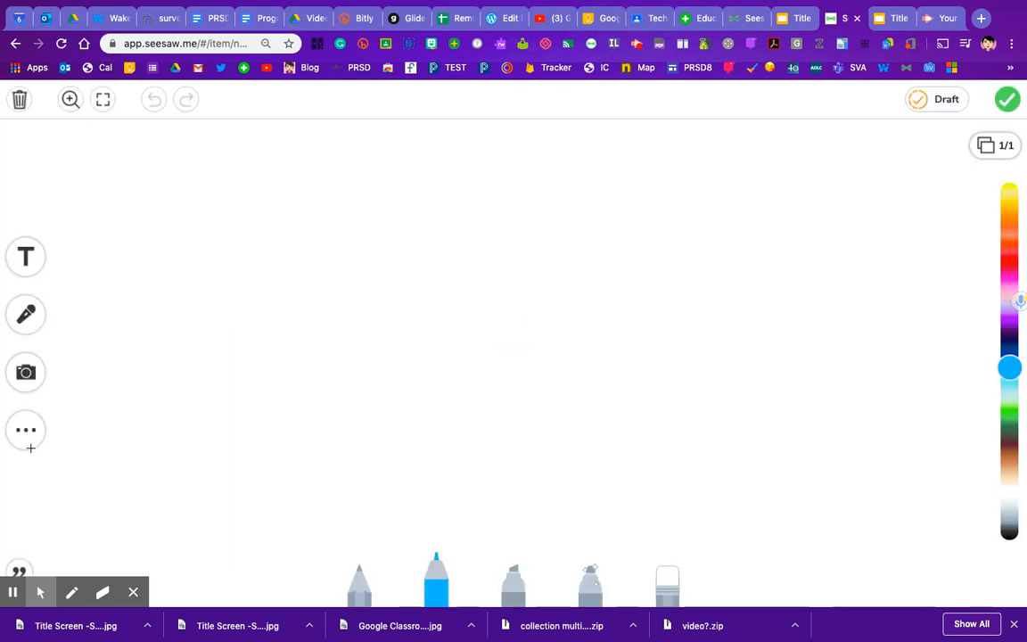
pyautogui.click(25, 430)
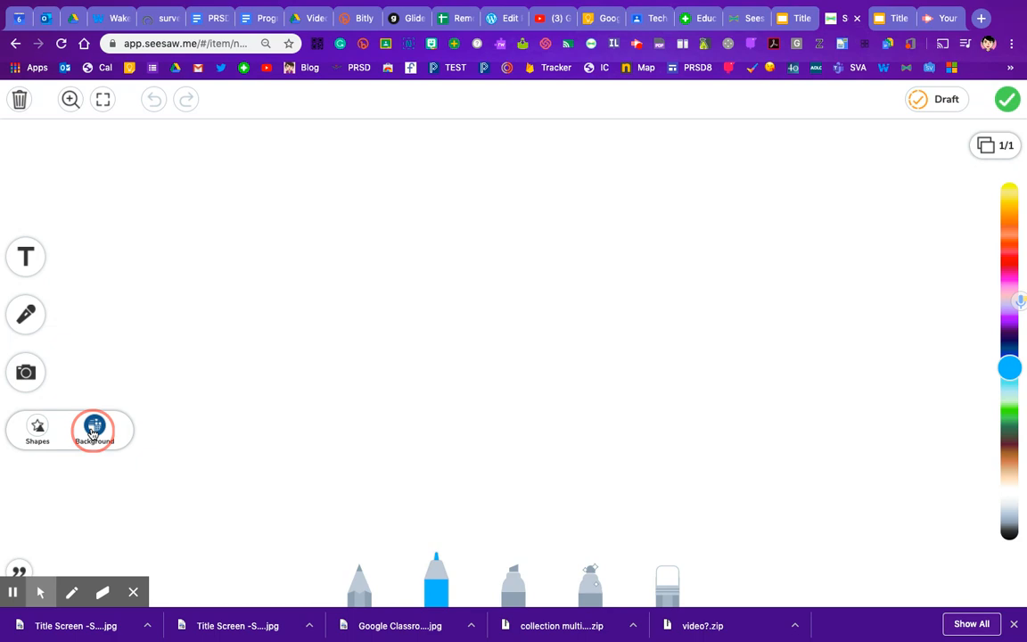
pyautogui.click(95, 428)
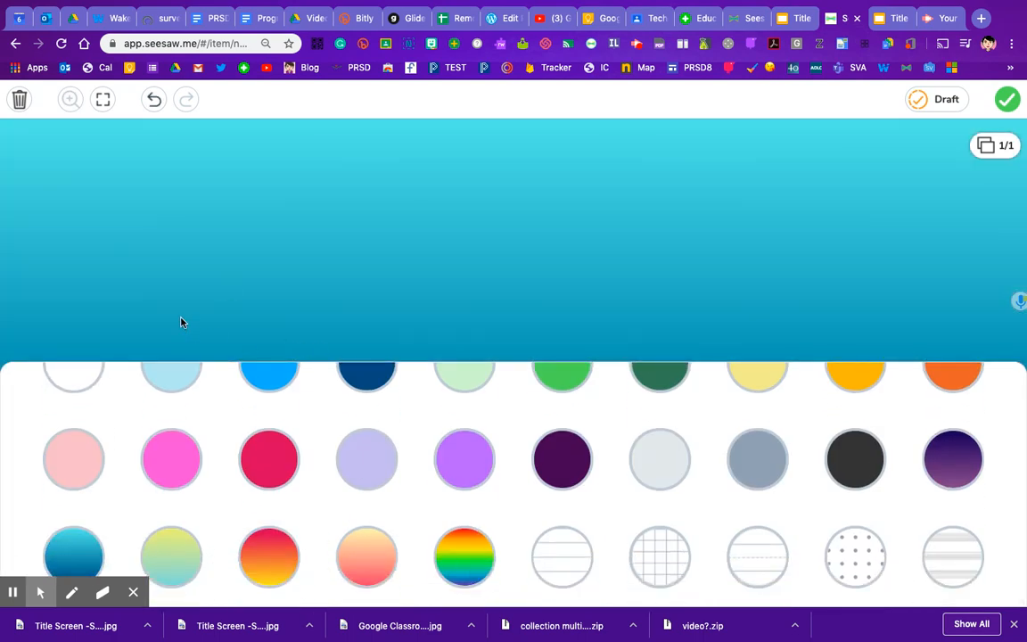
pyautogui.click(95, 430)
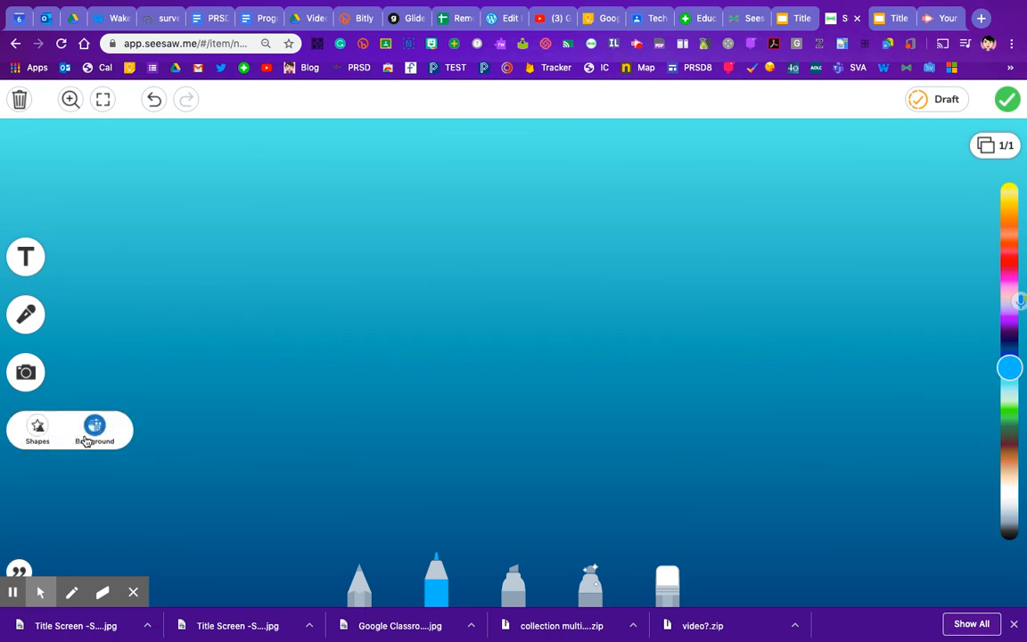
# Step: Add a large yellow star shape to the drawing
pyautogui.click(37, 430)
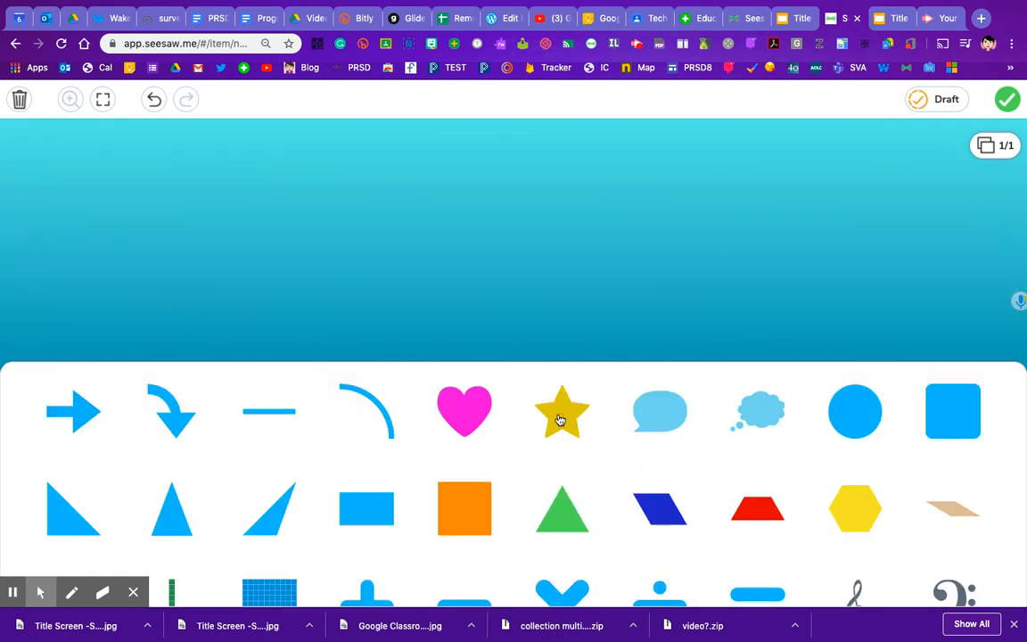
pyautogui.click(562, 411)
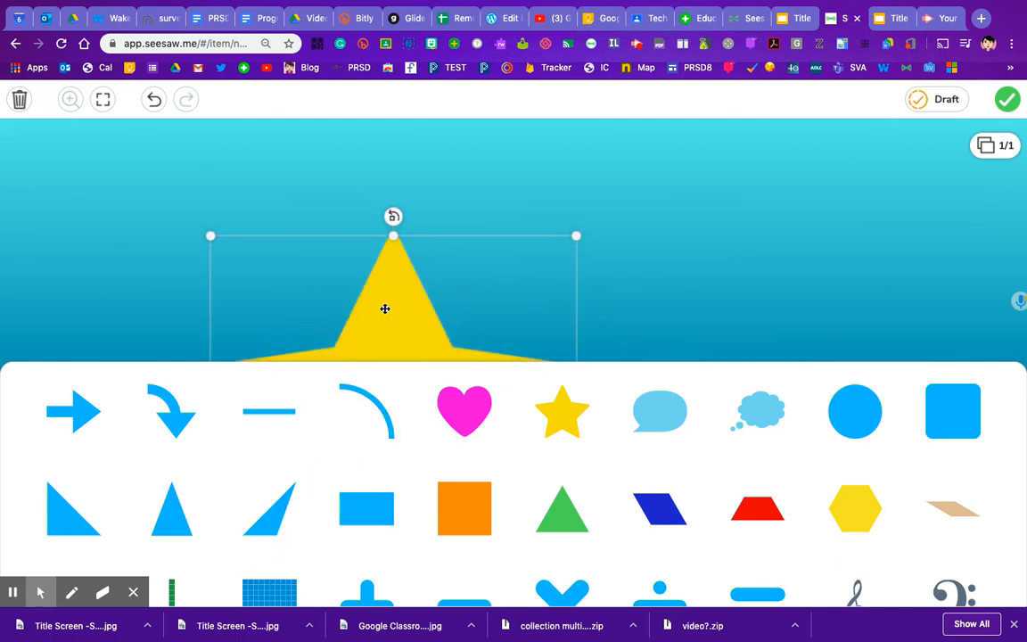
pyautogui.click(560, 410)
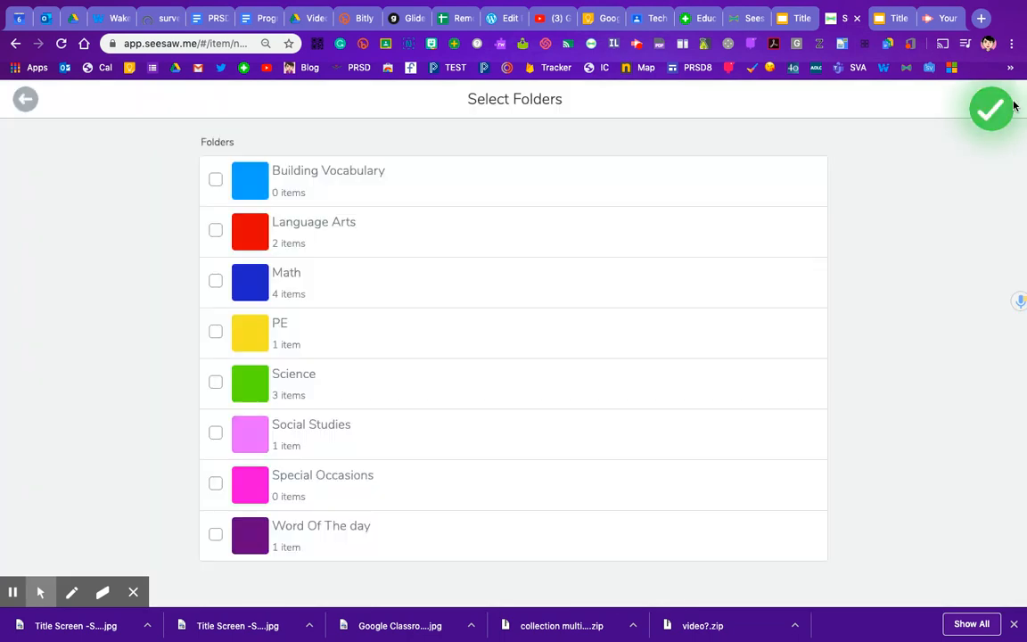
pyautogui.moveTo(746, 221)
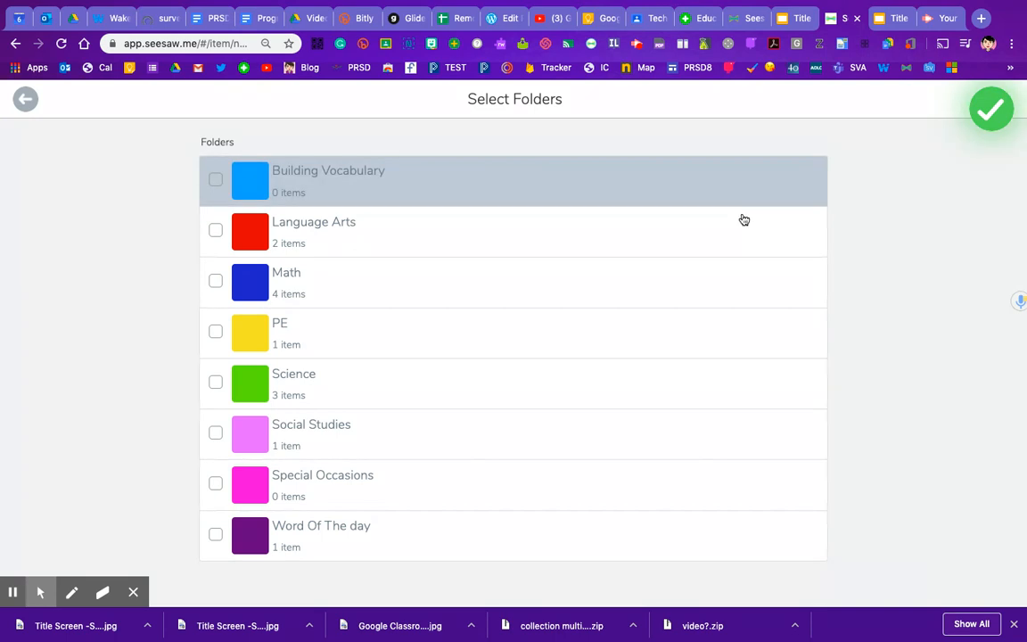
pyautogui.moveTo(614, 325)
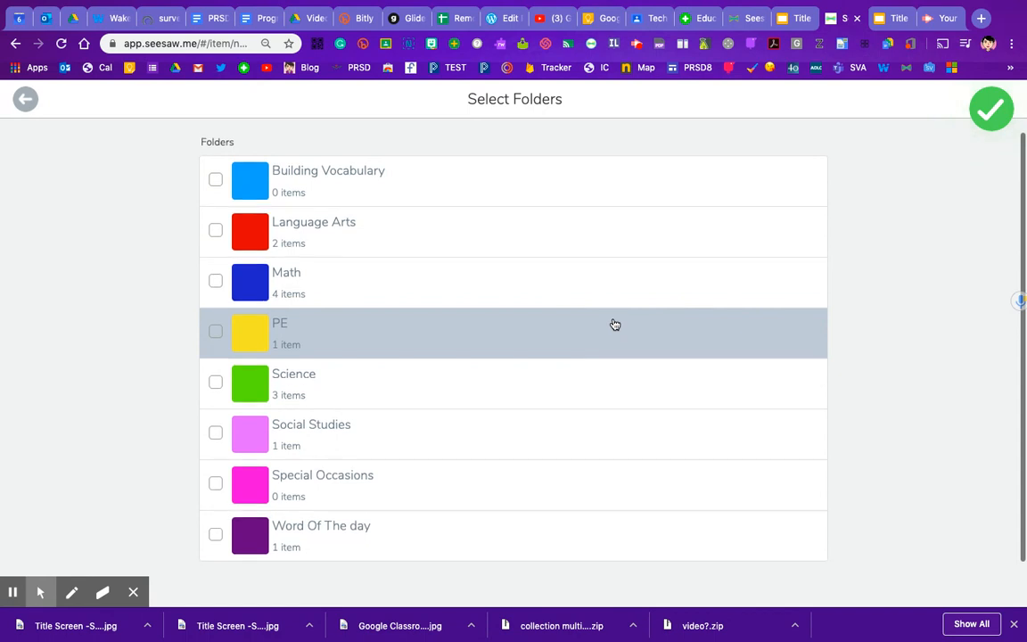
pyautogui.moveTo(293, 383)
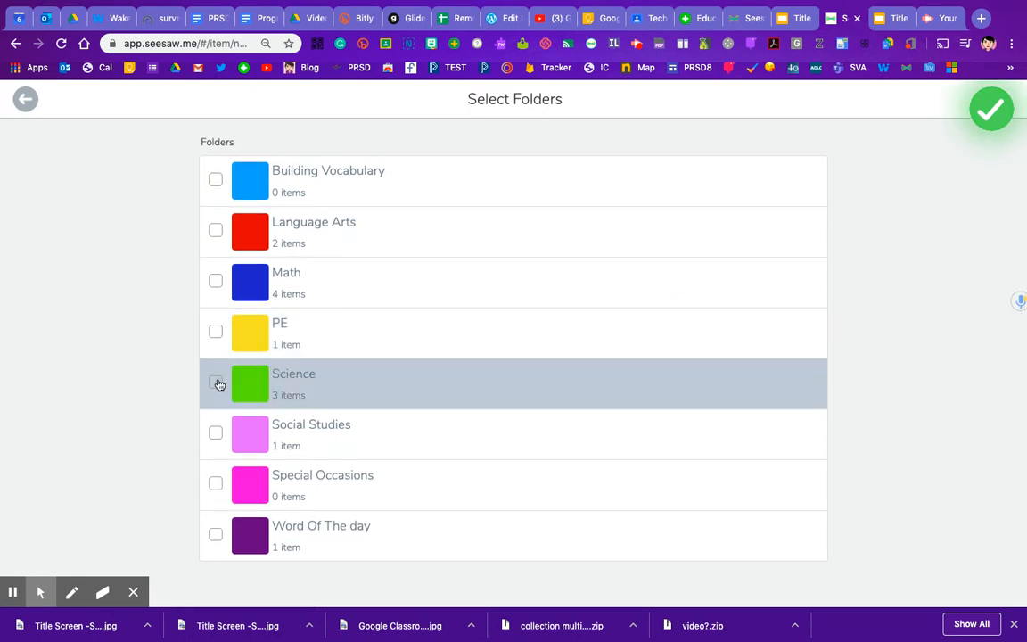
# Step: File the star drawing in Science and upload it to Cammie's journal for teacher approval
pyautogui.click(214, 382)
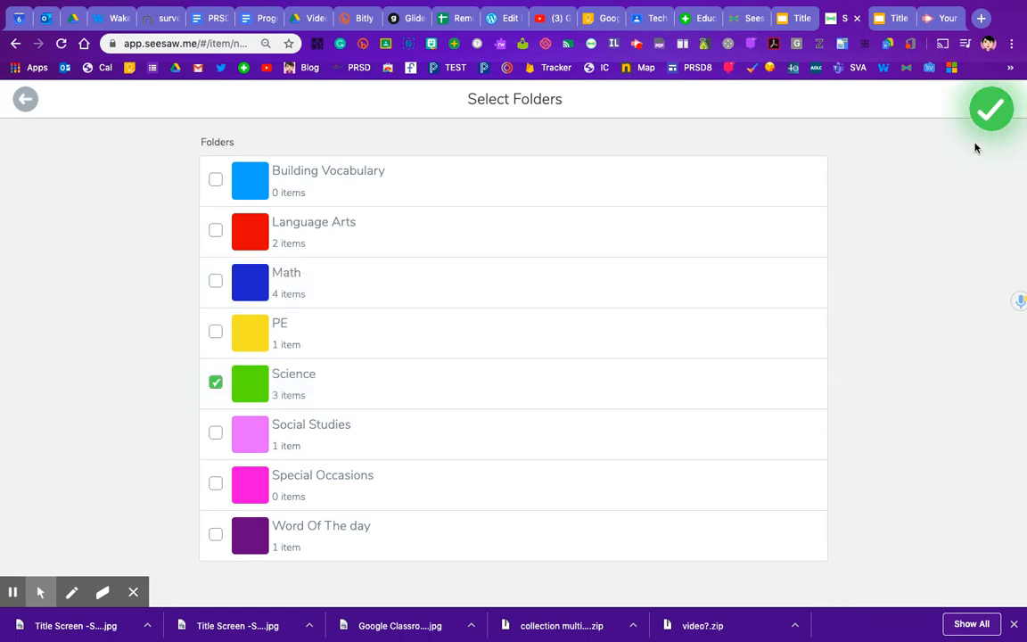
pyautogui.click(992, 109)
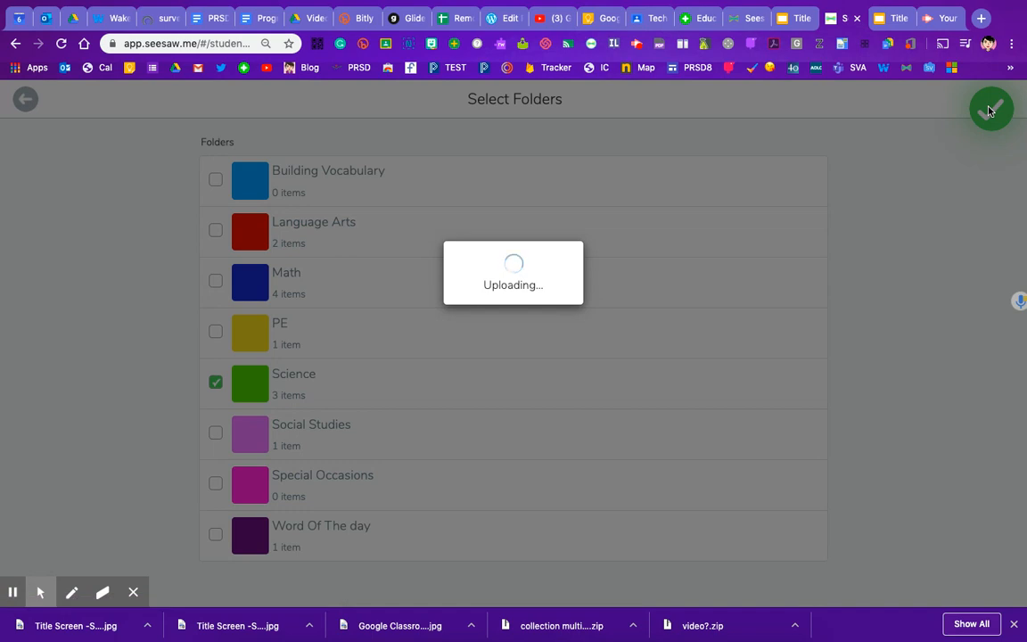
pyautogui.click(991, 109)
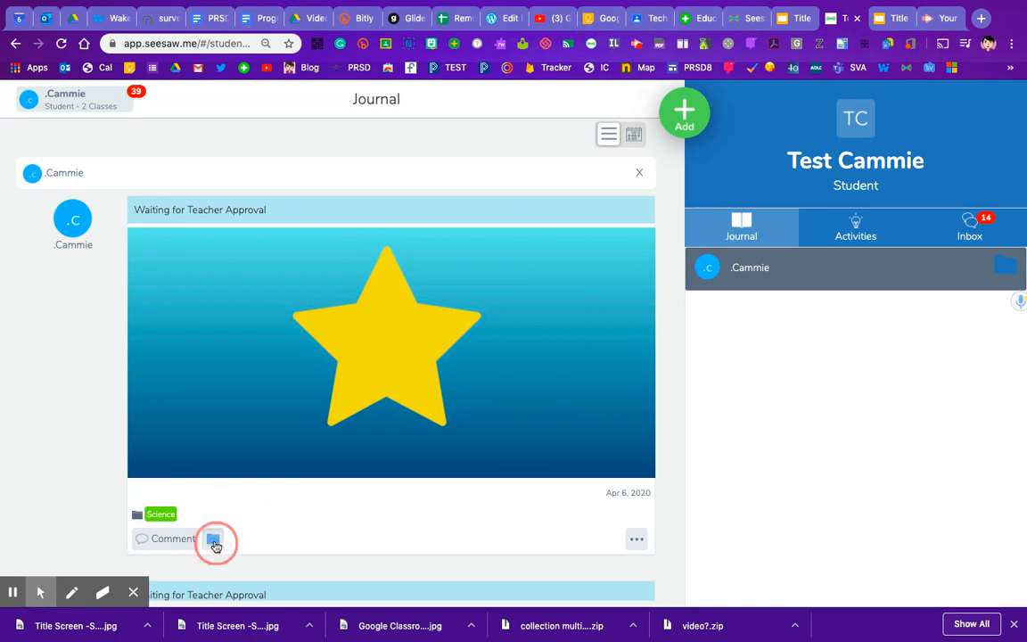
# Step: Add the Math folder tag to the star post and save, so it carries Math and Science
pyautogui.click(214, 542)
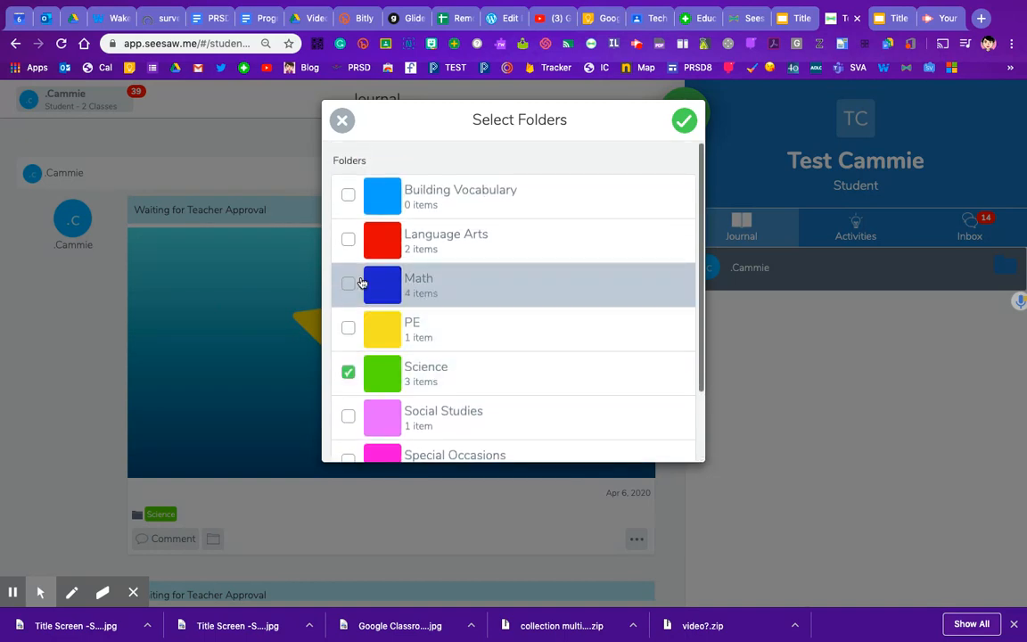
pyautogui.click(348, 283)
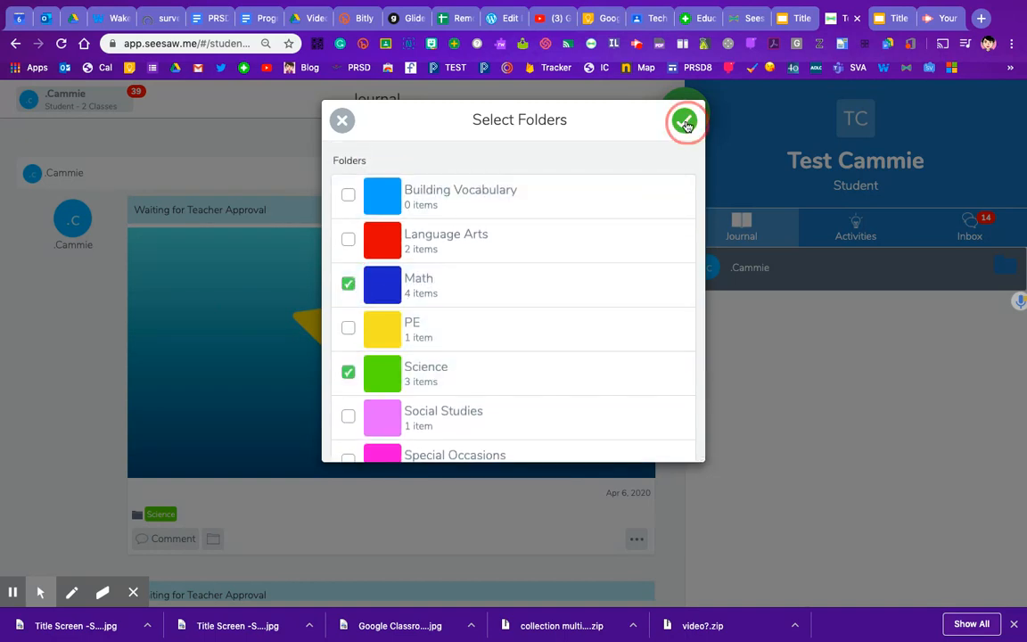
pyautogui.click(685, 121)
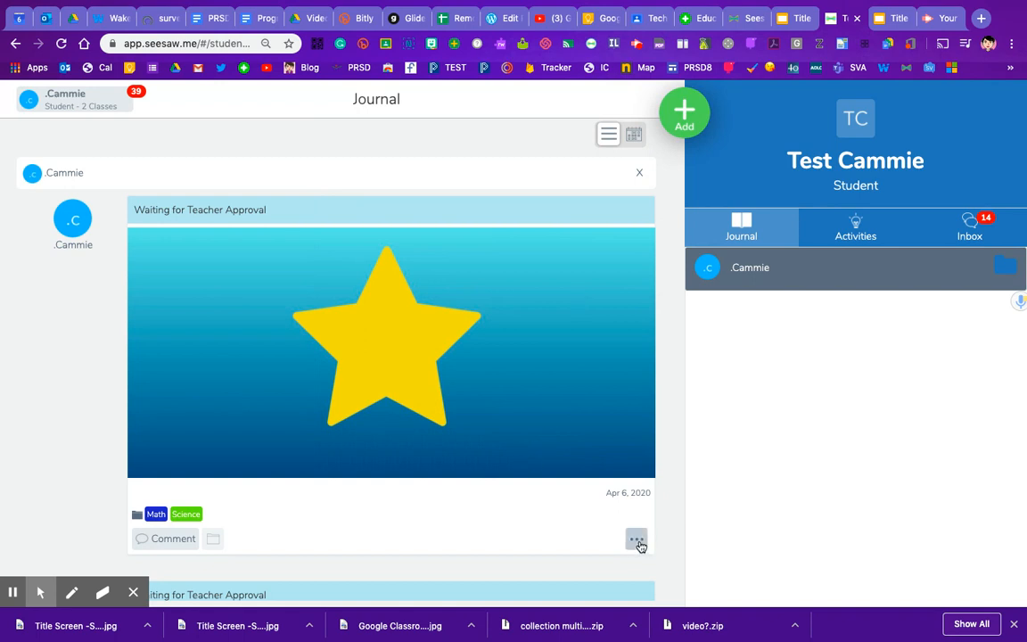
# Step: Via Edit Folders, add Special Occasions so the post is filed in Math, Science and Special Occasions
pyautogui.click(637, 542)
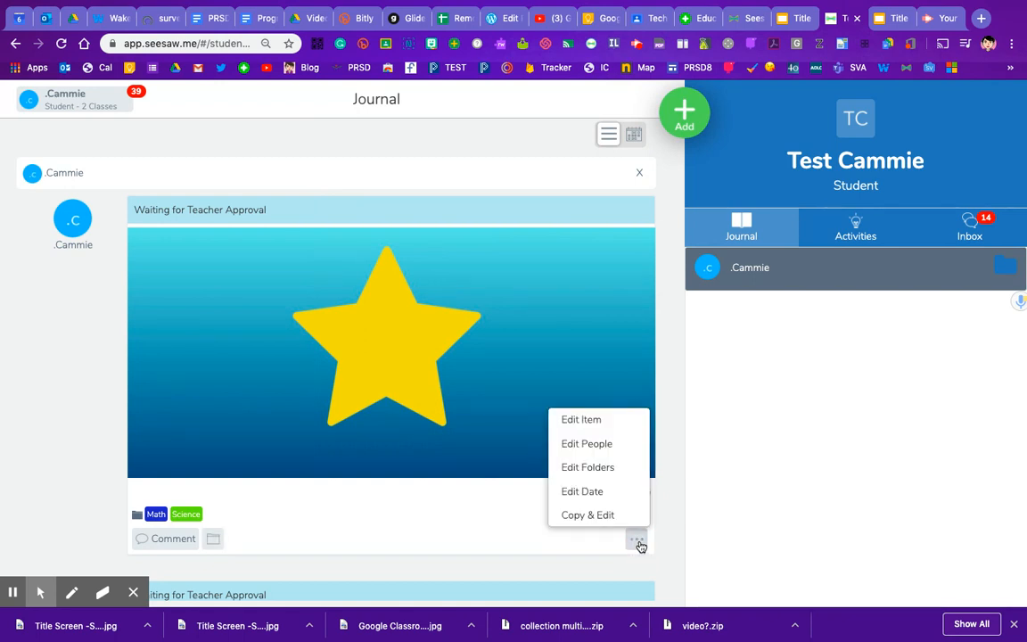
pyautogui.moveTo(588, 467)
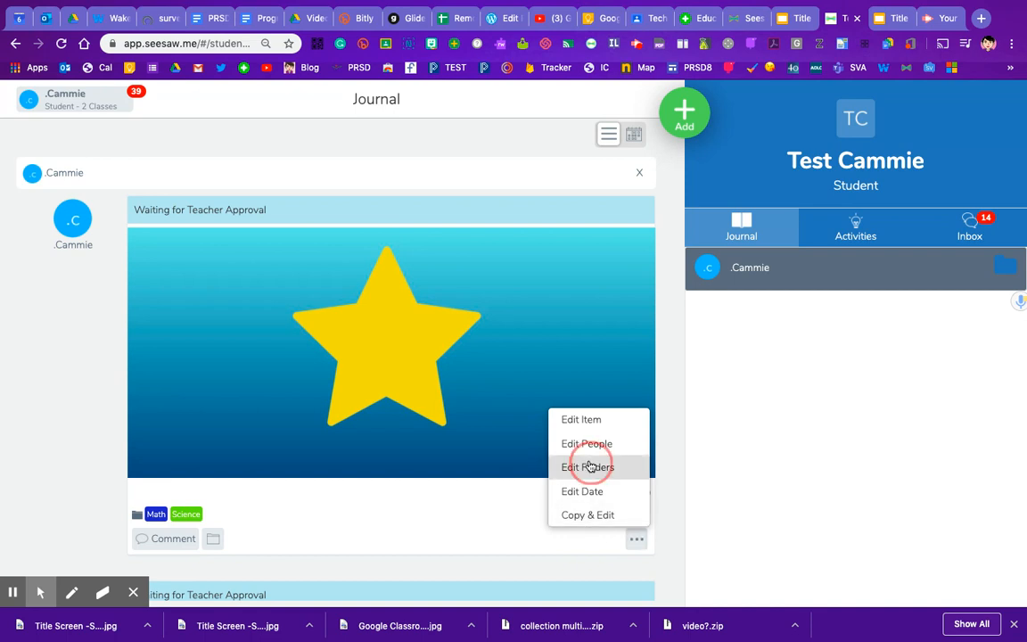
pyautogui.click(587, 468)
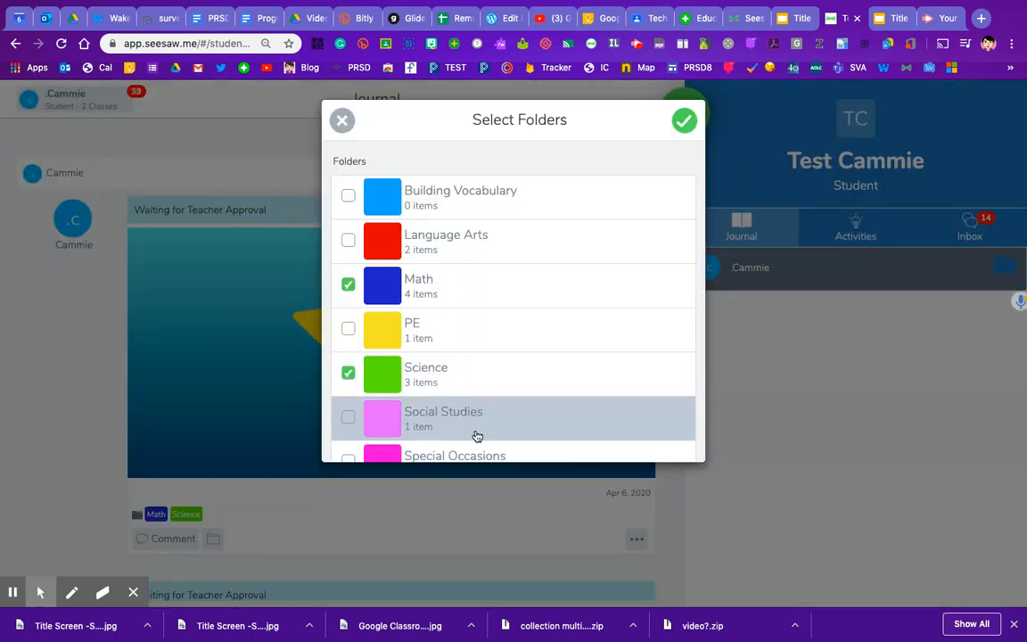
pyautogui.scroll(-3)
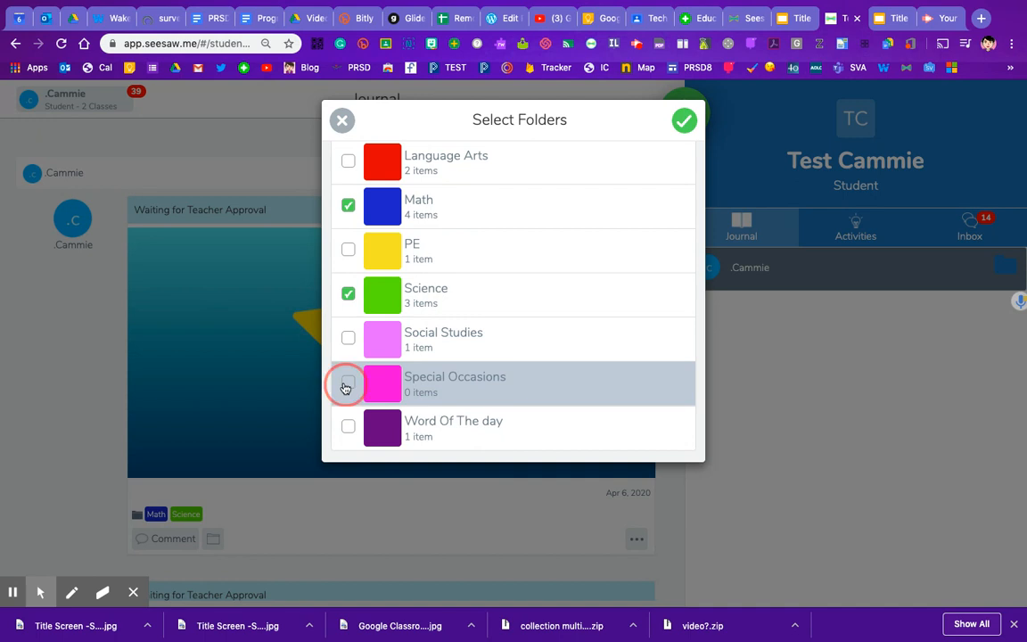
pyautogui.click(348, 382)
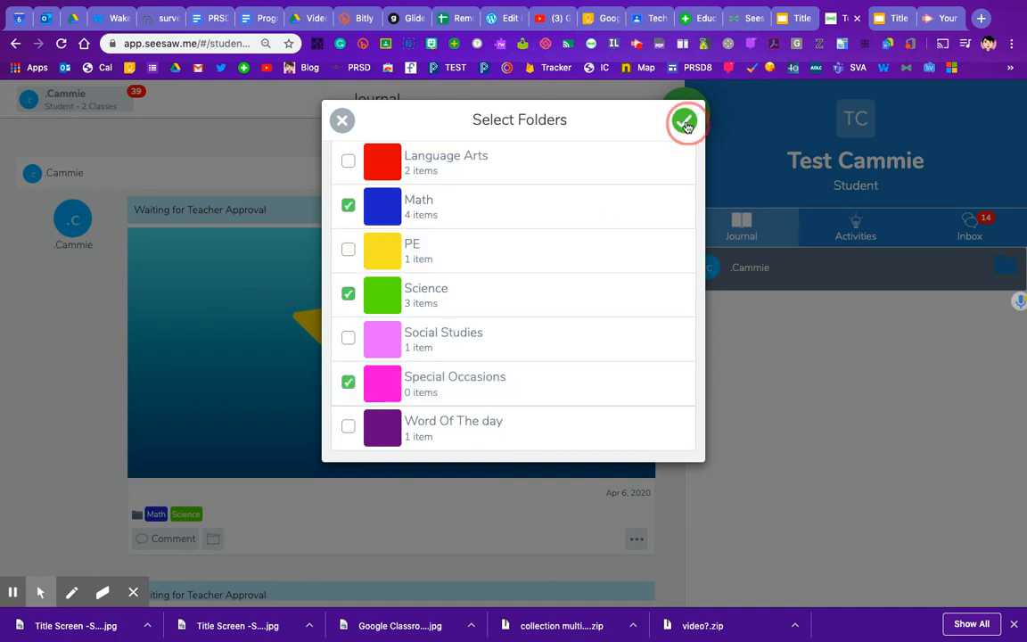
pyautogui.click(685, 121)
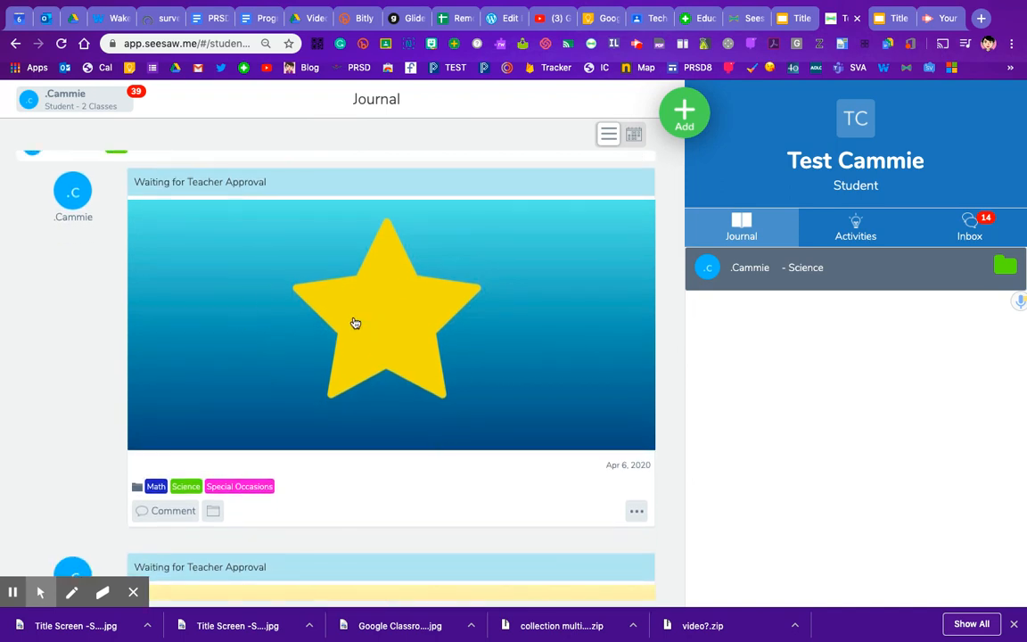
# Step: Scroll the journal and clear the Science folder filter so all posts reload
pyautogui.scroll(-3)
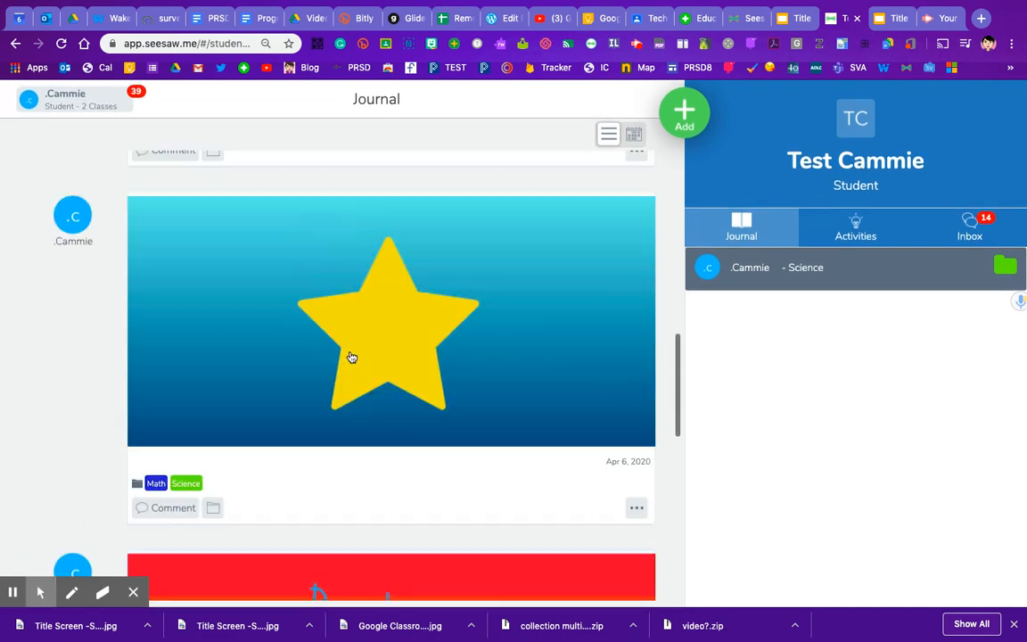
pyautogui.scroll(-3)
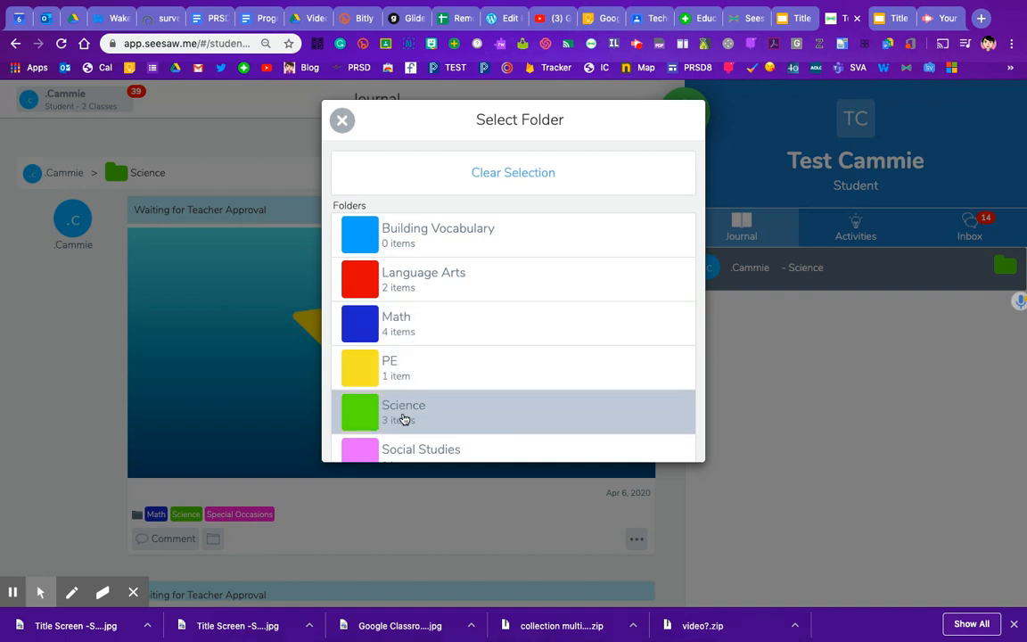
pyautogui.moveTo(362, 102)
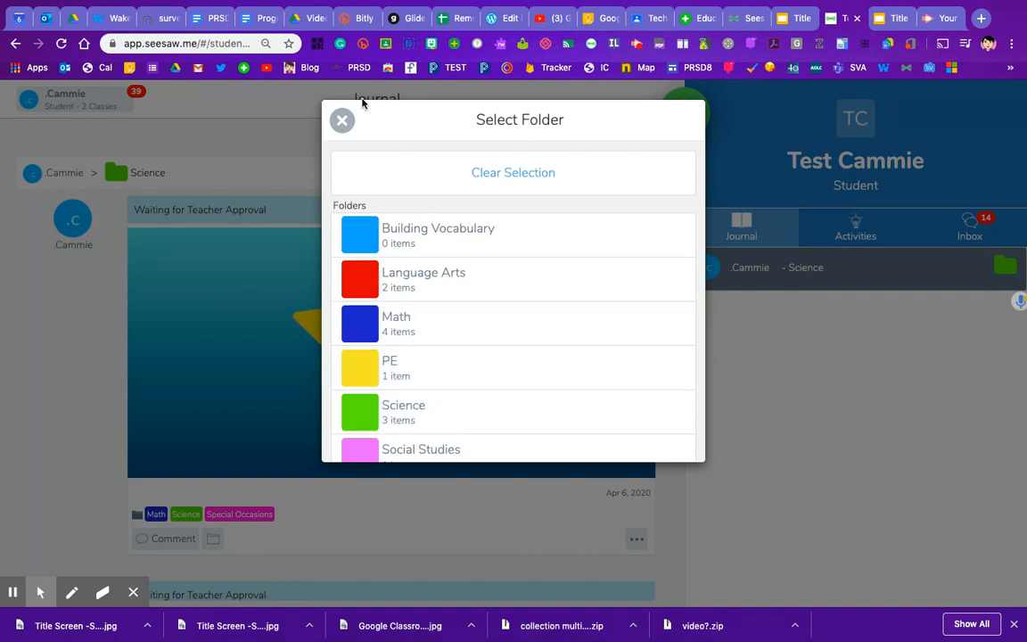
pyautogui.click(343, 119)
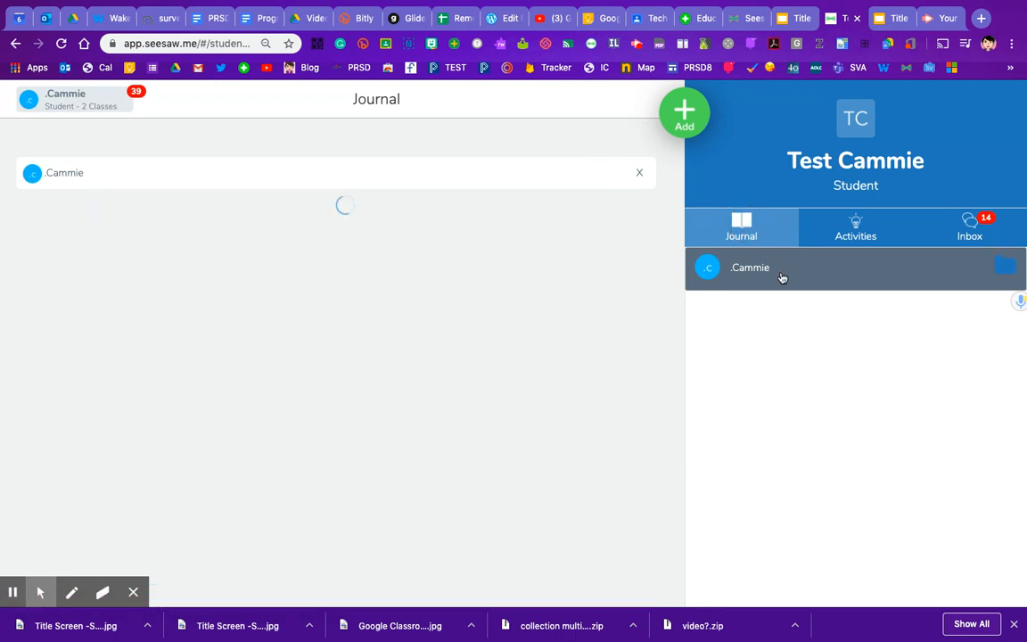
pyautogui.moveTo(793, 280)
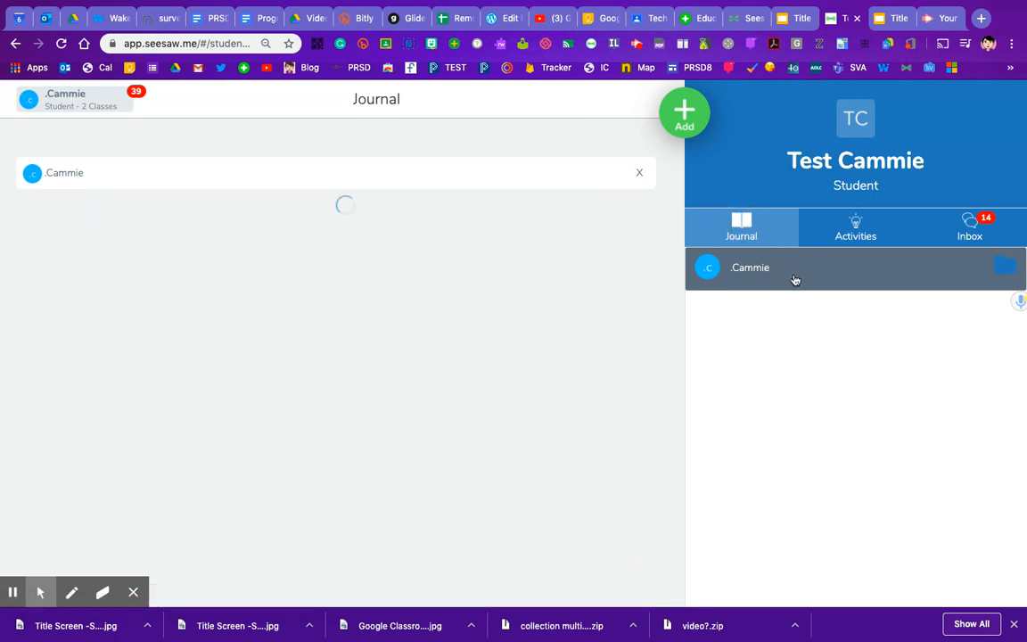